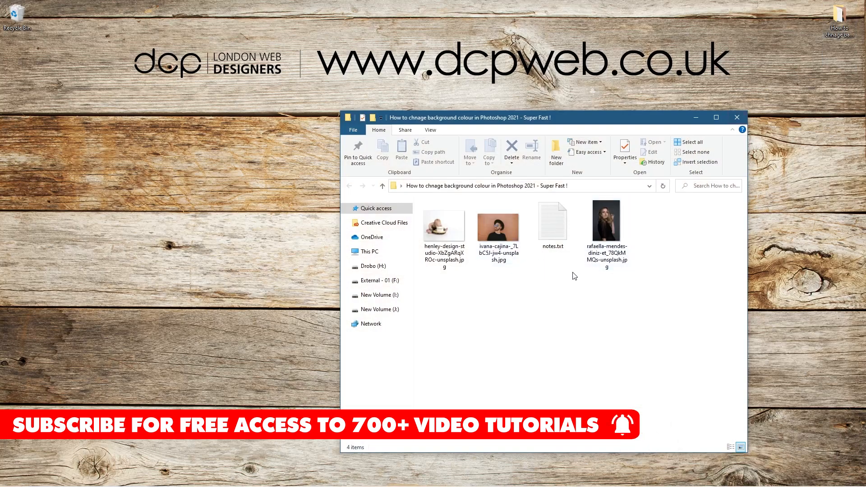
Step: Bring the File Explorer folder of portrait photos in front of Photoshop
click(607, 224)
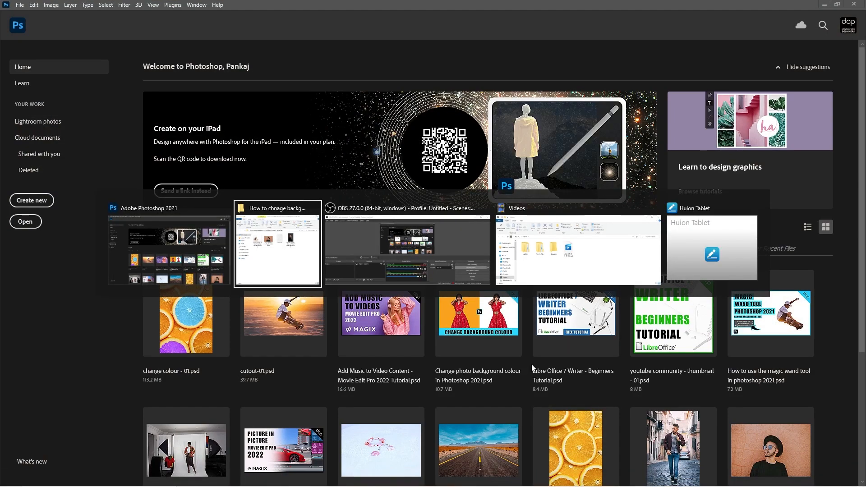
click(277, 244)
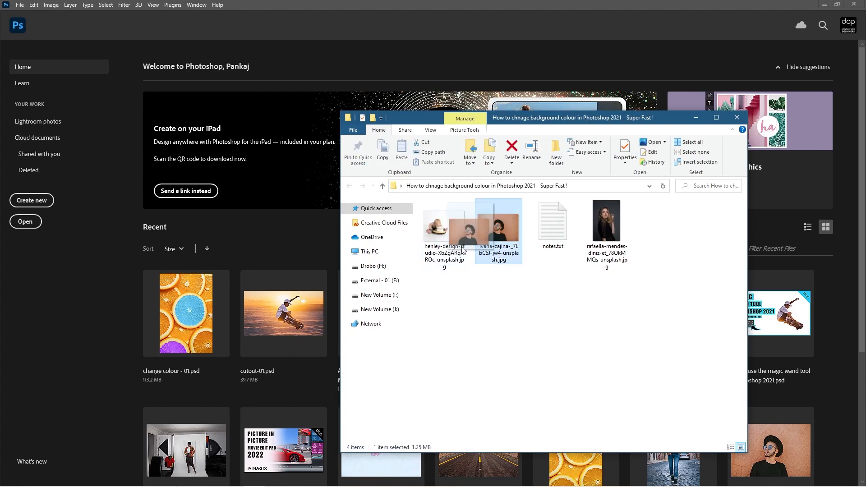
Step: Load the man's photo, unlock its Background into Layer 0 and duplicate it as Layer 0 copy
double_click(498, 231)
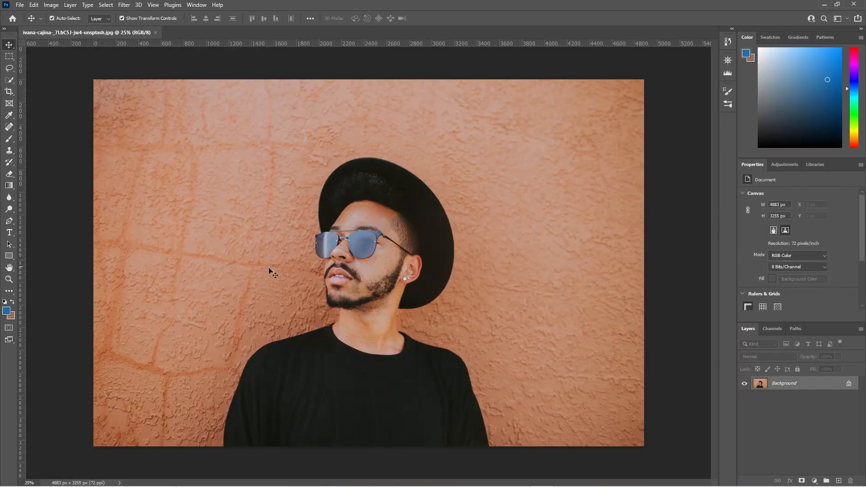
mouse_move(191, 337)
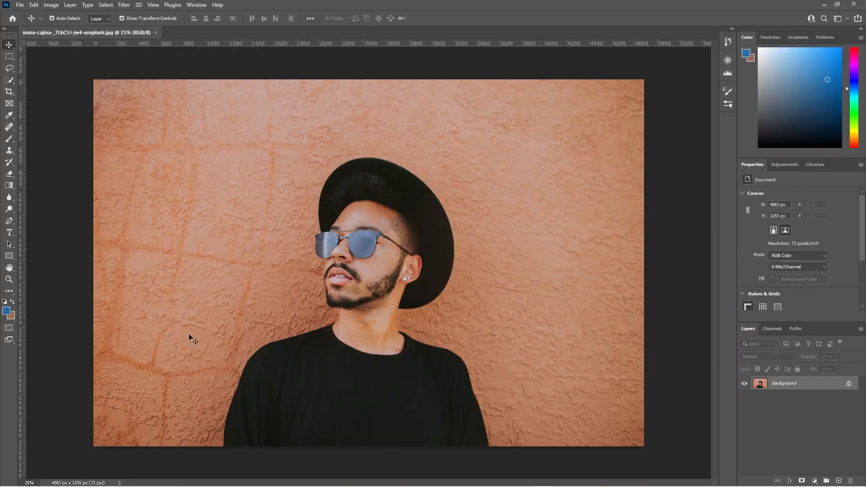
mouse_move(182, 319)
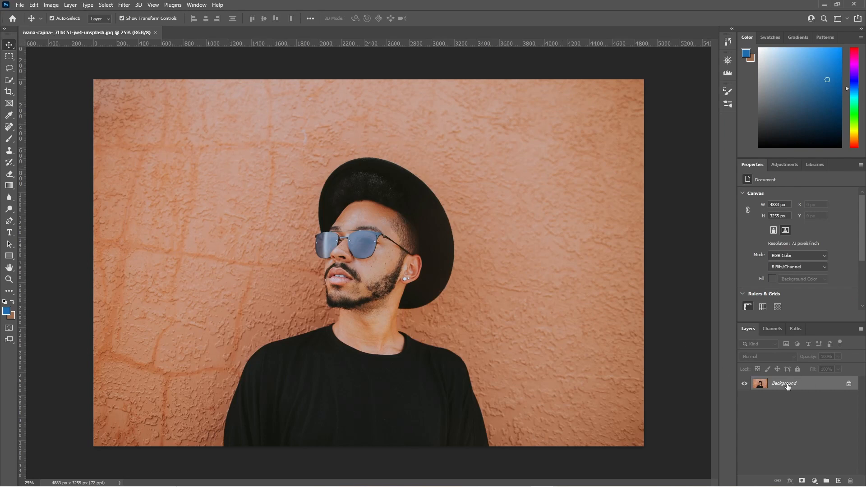
double_click(783, 383)
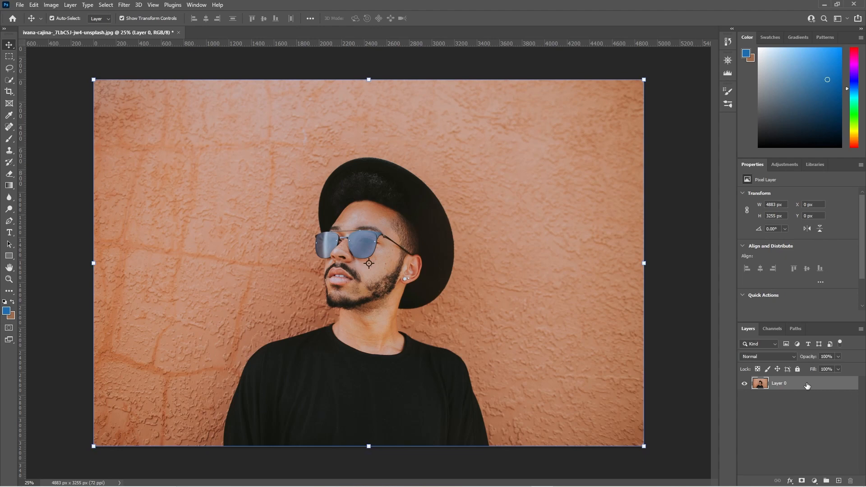
mouse_move(799, 385)
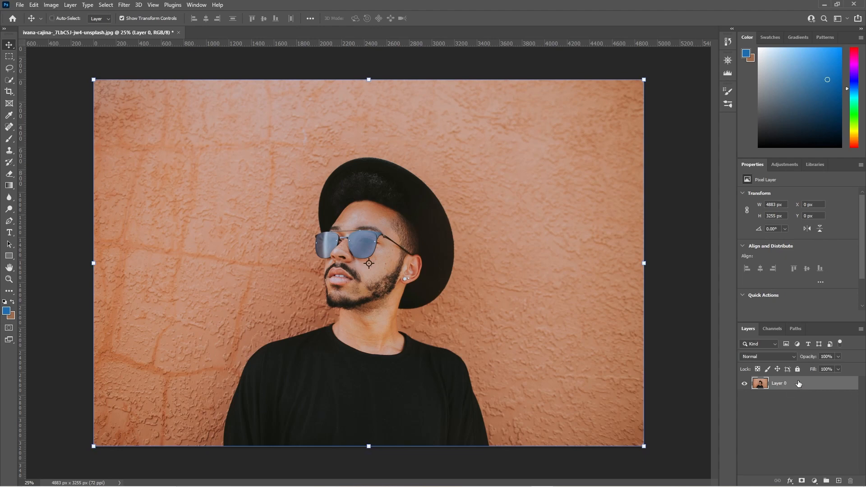
key(ctrl+j)
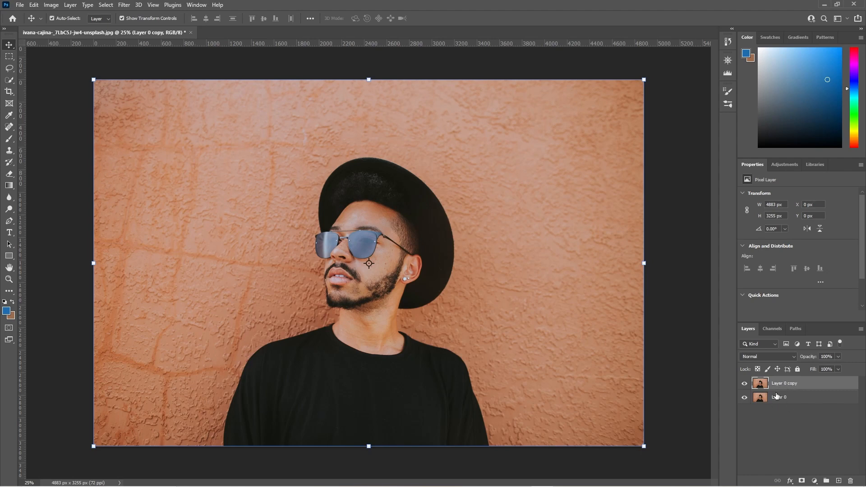
mouse_move(420, 188)
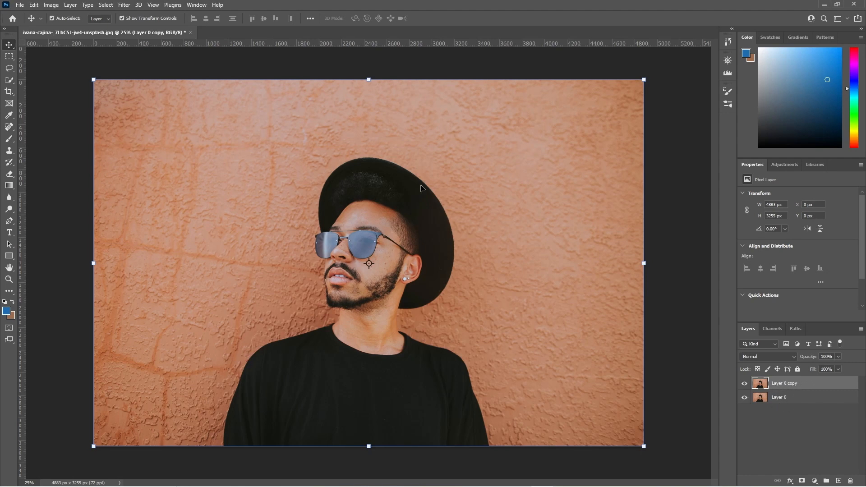
Step: Use Select Subject to mask Layer 0 copy to the man, then make Layer 0 active
click(104, 4)
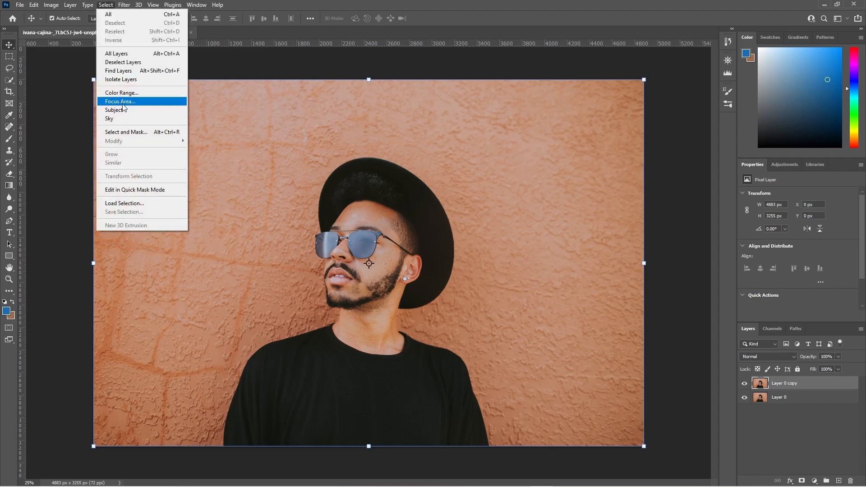
click(119, 101)
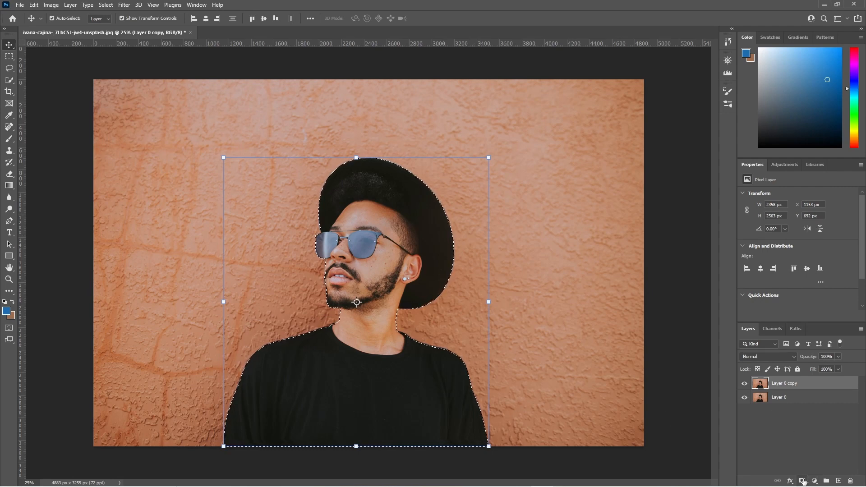
click(804, 482)
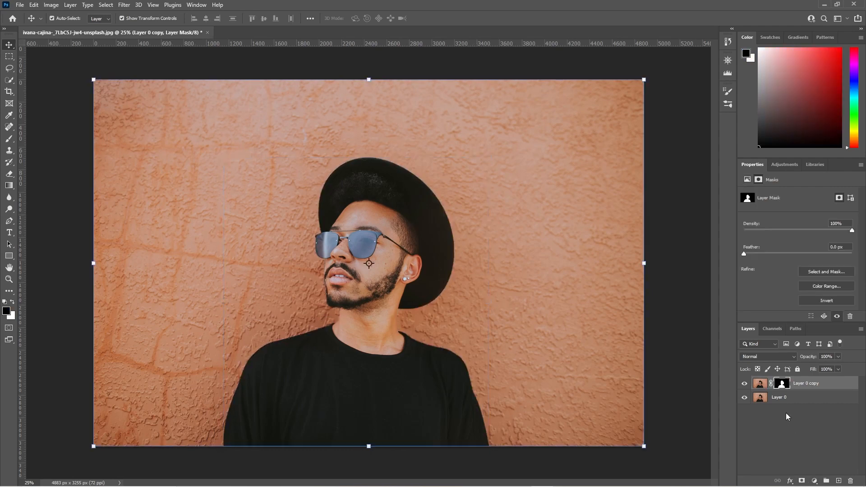
click(779, 397)
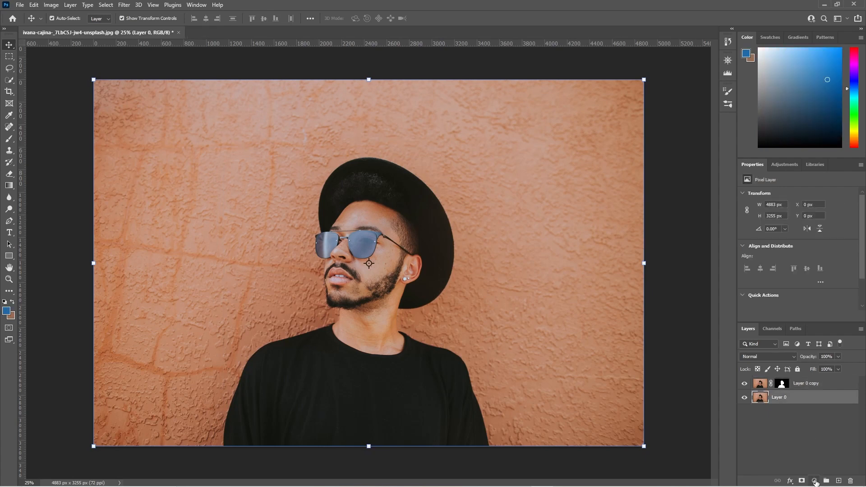
Step: Add a Hue/Saturation adjustment clipped to Layer 0 so the orange wall turns purple
click(815, 481)
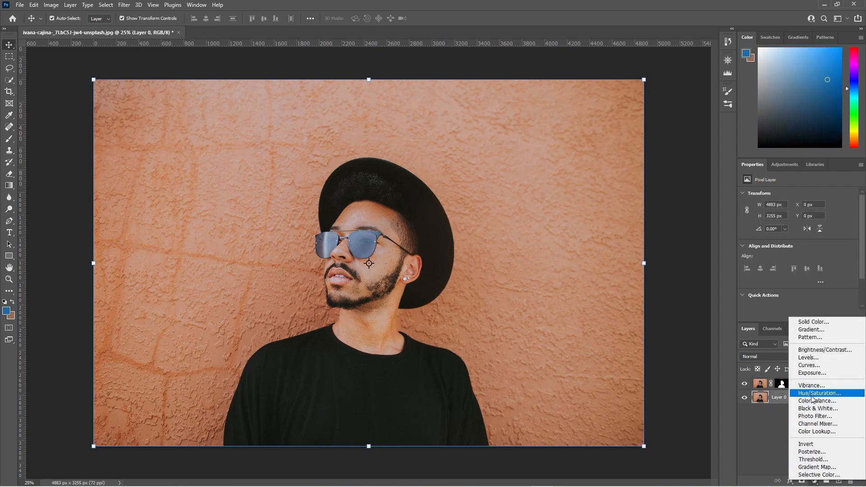
click(820, 392)
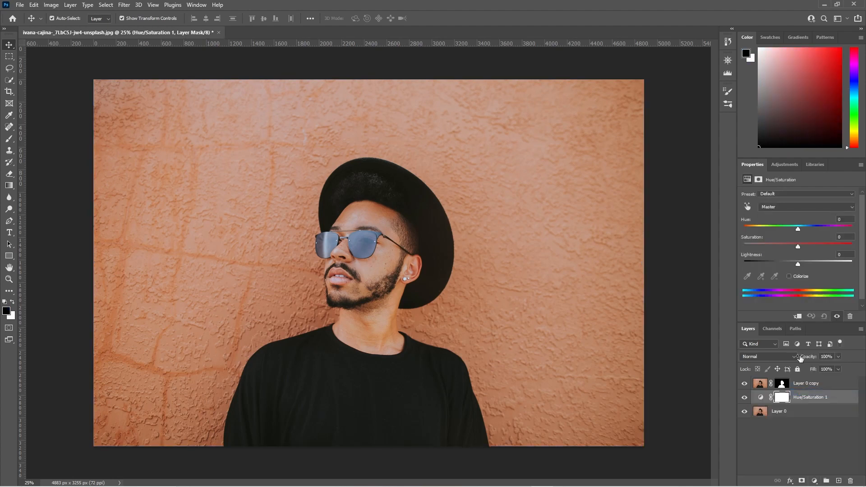
click(797, 315)
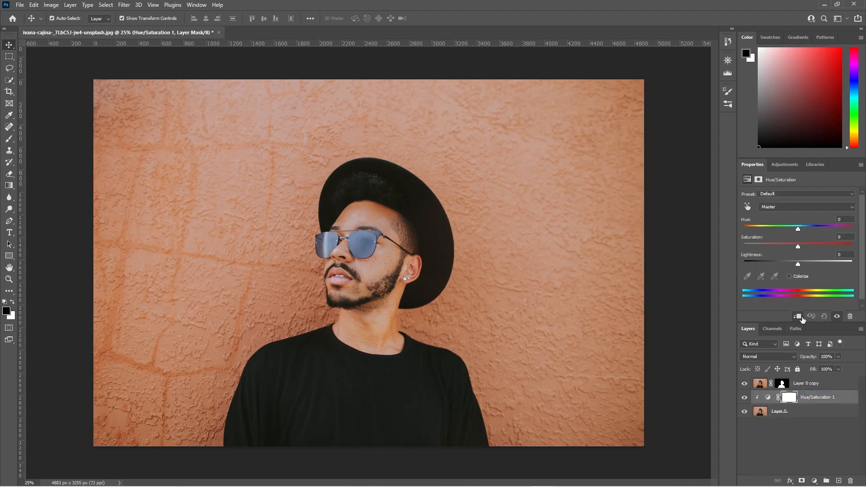
mouse_move(788, 397)
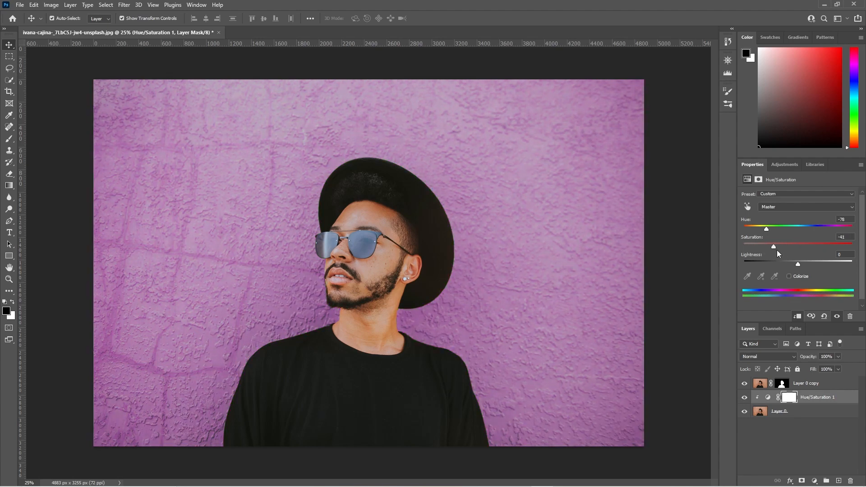
key(alt+tab)
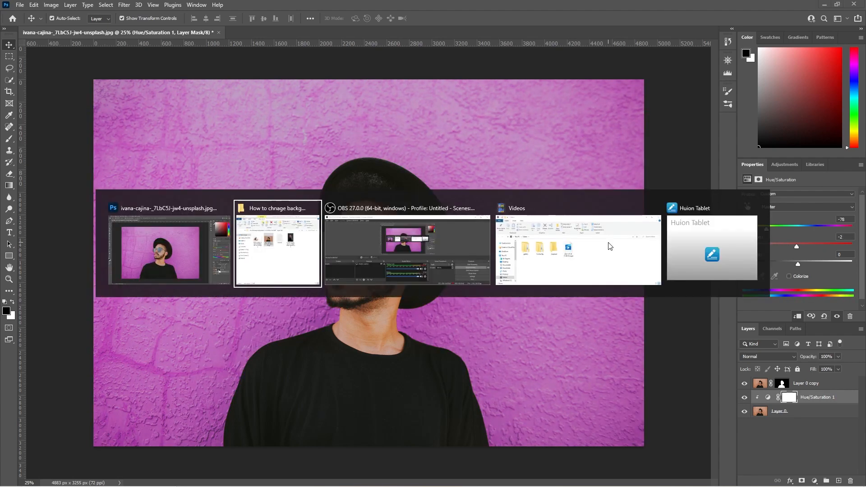
Step: Load the woman's photo, unlock its Background into Layer 0 and duplicate it as Layer 0 copy
click(277, 246)
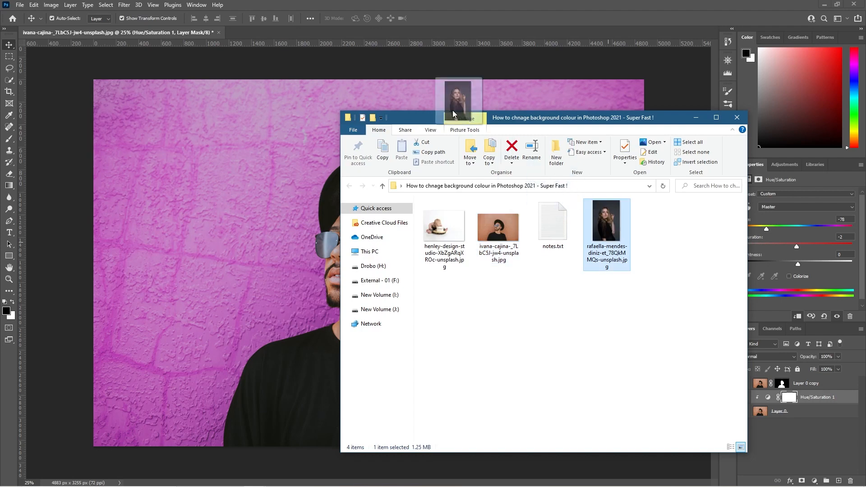
double_click(607, 220)
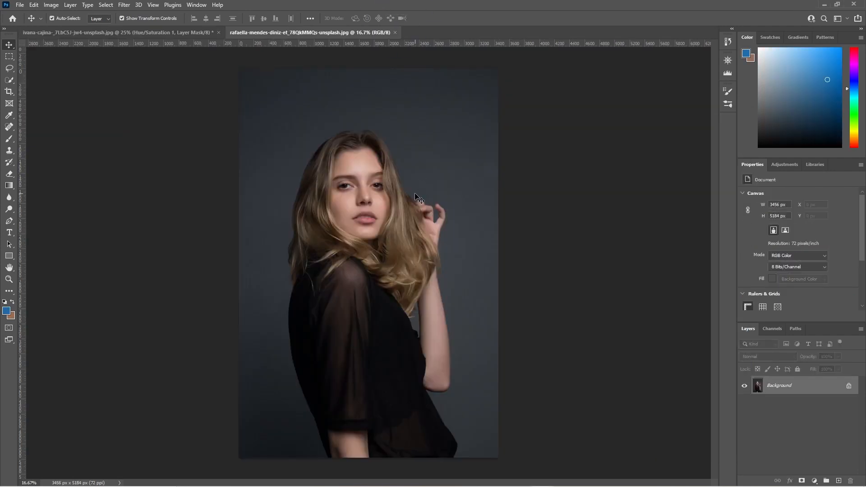
mouse_move(818, 388)
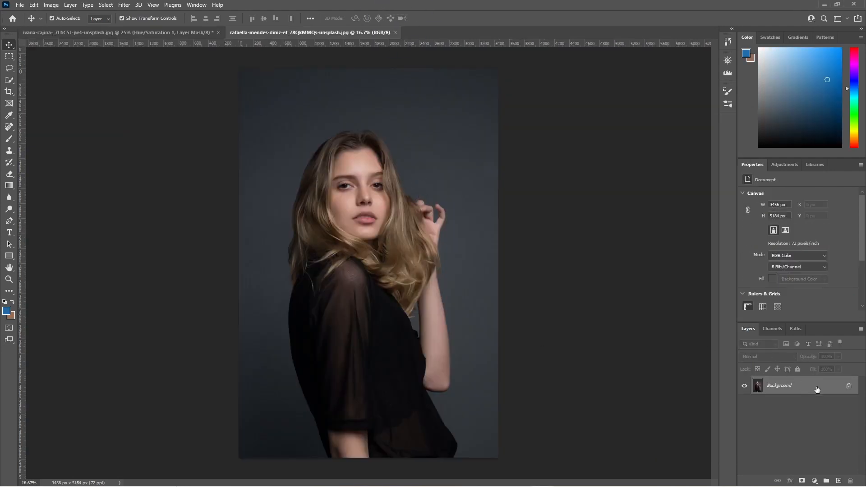
double_click(780, 385)
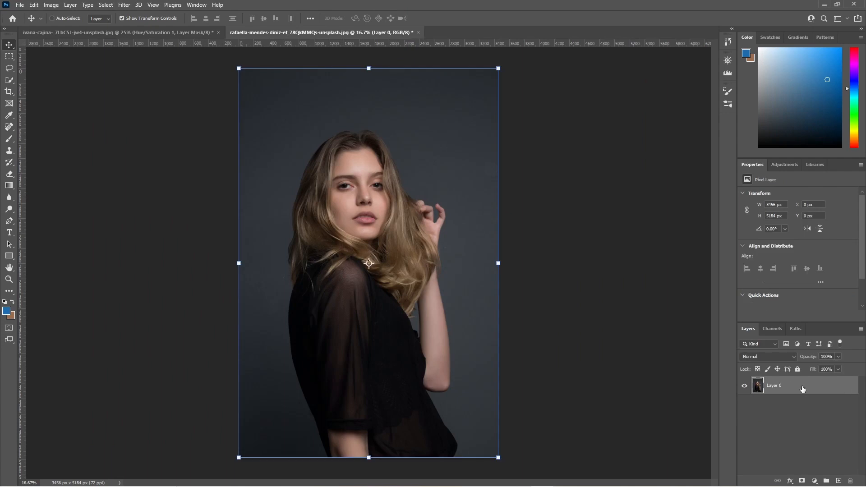
key(ctrl+j)
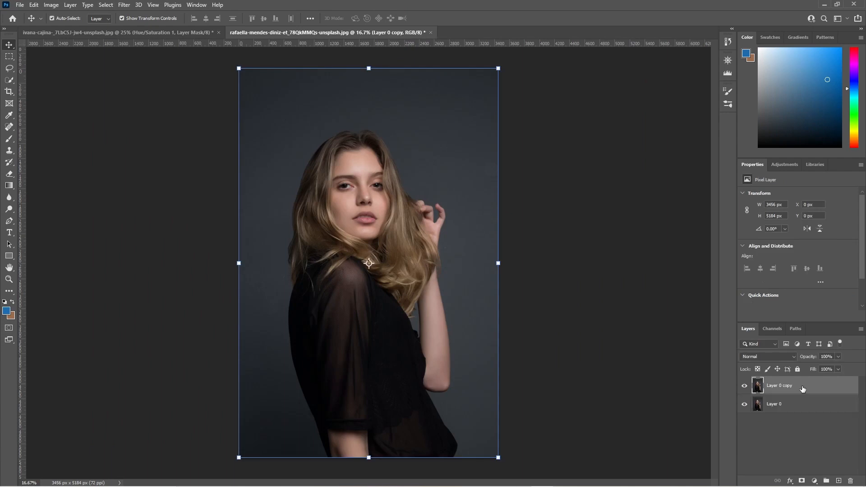
mouse_move(222, 145)
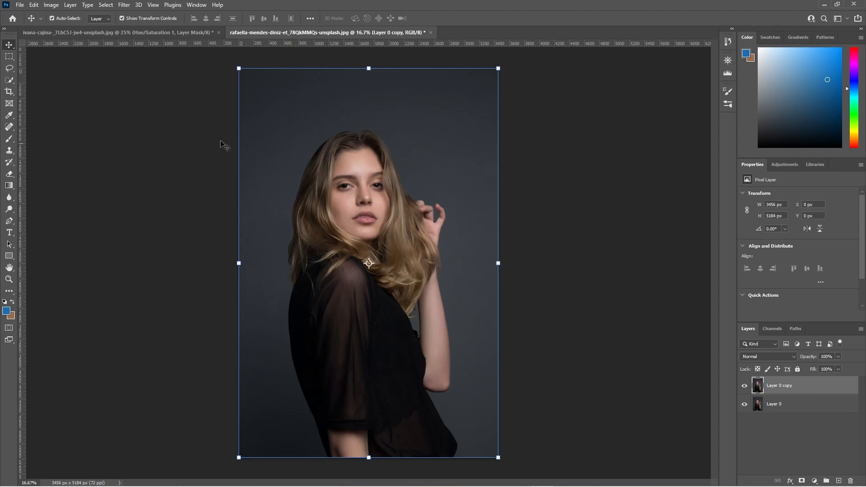
Step: Mask Layer 0 copy to the woman with Select Subject, then make Layer 0 active
click(106, 5)
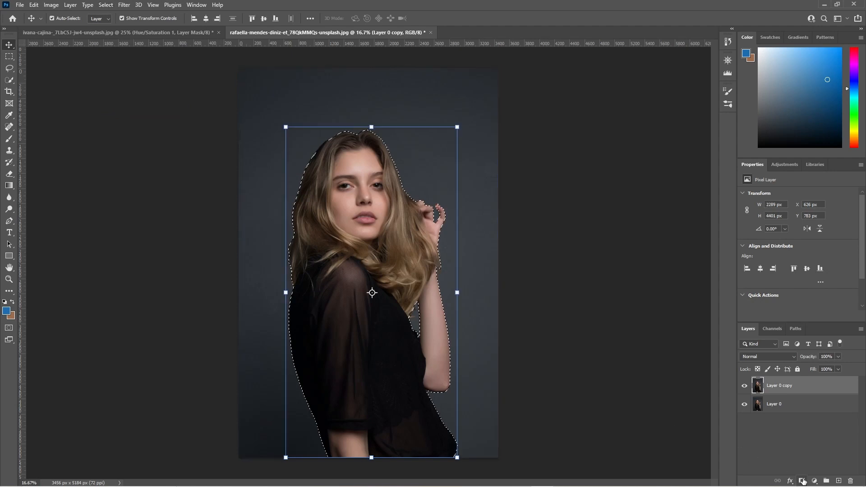
click(802, 481)
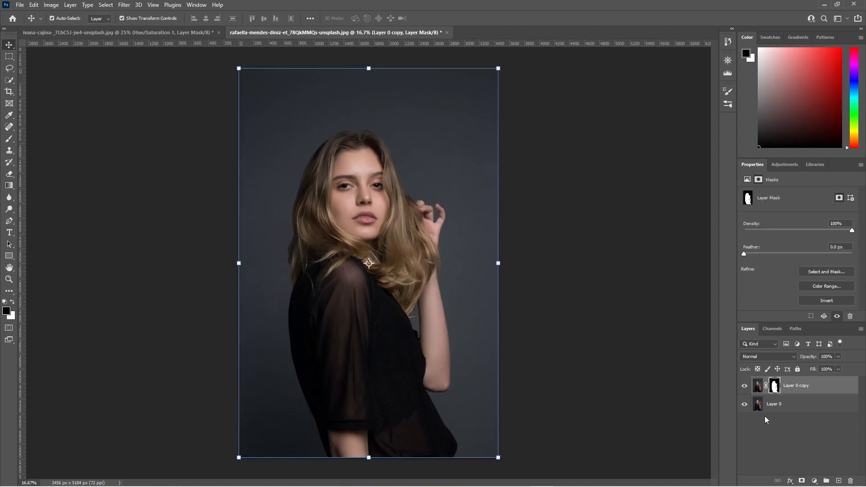
click(775, 405)
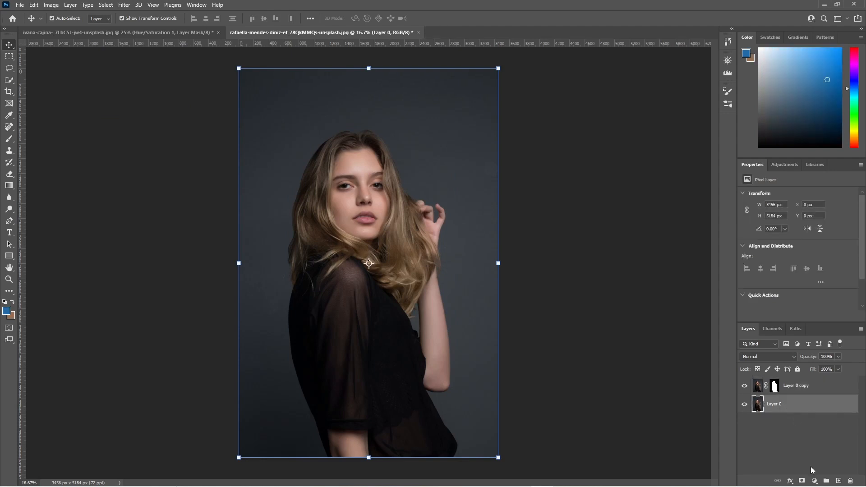
Step: Add a Hue/Saturation adjustment layer above the woman's Layer 0 for the green wall
click(814, 481)
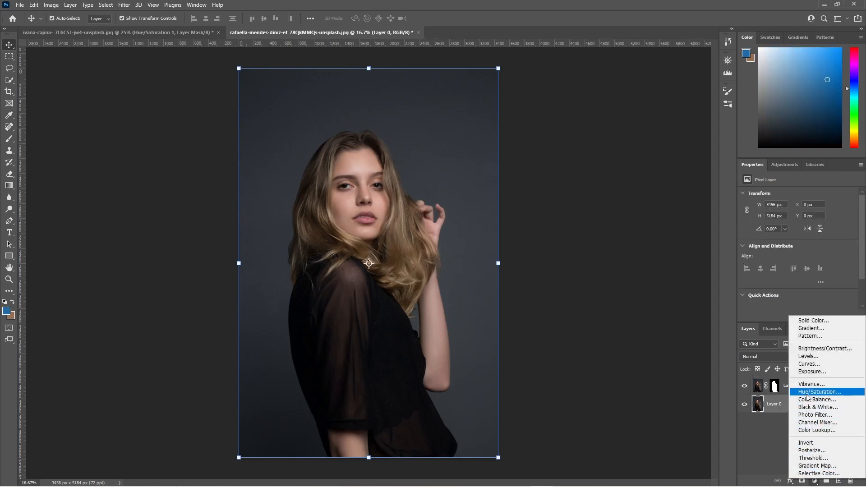
click(819, 391)
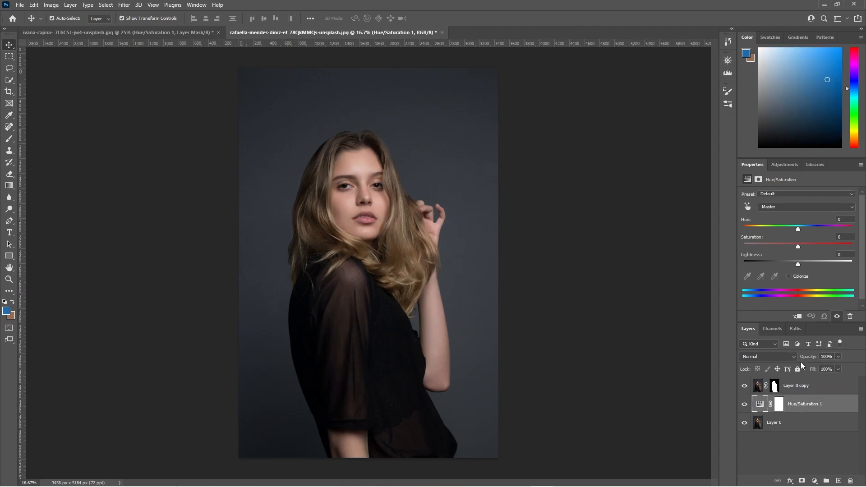
mouse_move(799, 250)
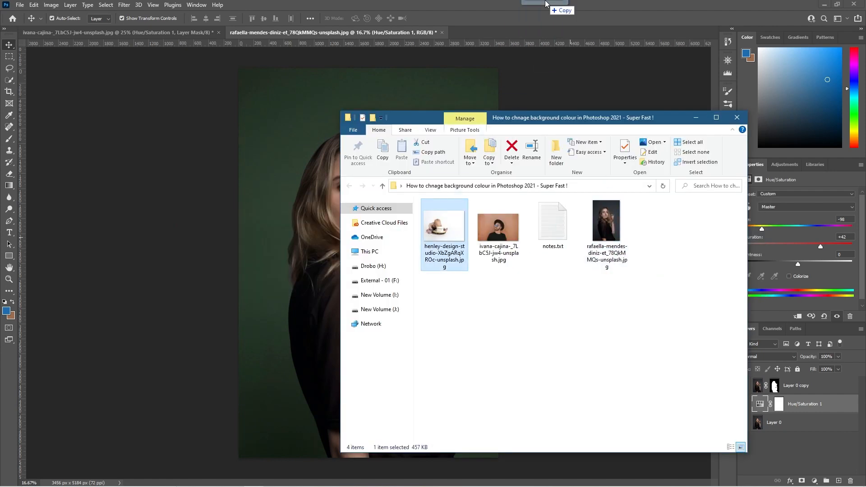
Step: Unlock the baby photo's background, duplicate the layer and select the baby and cake as subject
double_click(444, 223)
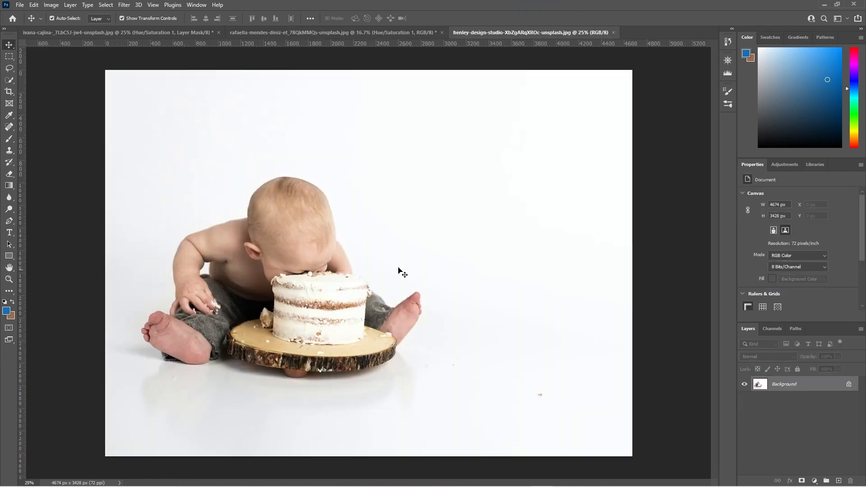
mouse_move(810, 385)
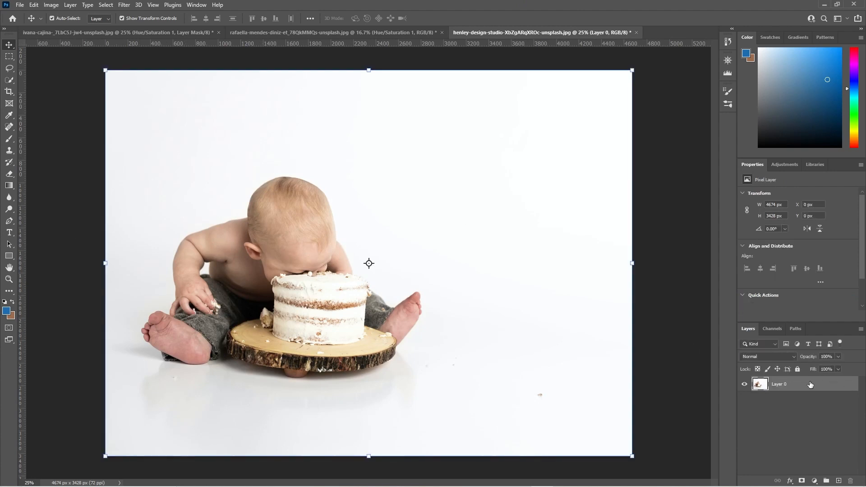
key(ctrl+j)
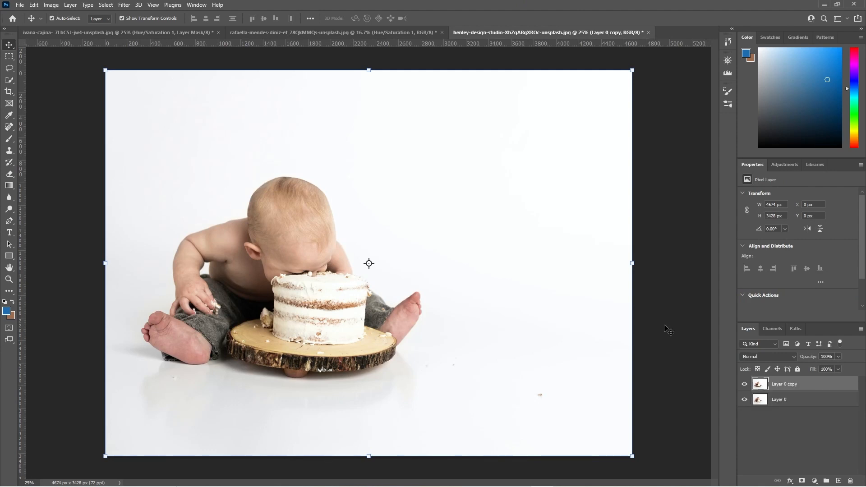
click(105, 5)
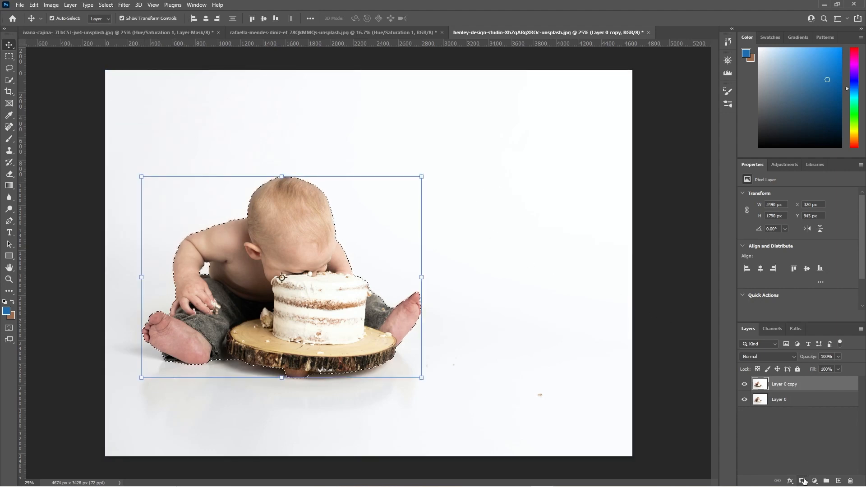
Step: Mask Layer 0 copy to the baby and cake, then hide the original white-background Layer 0
click(802, 481)
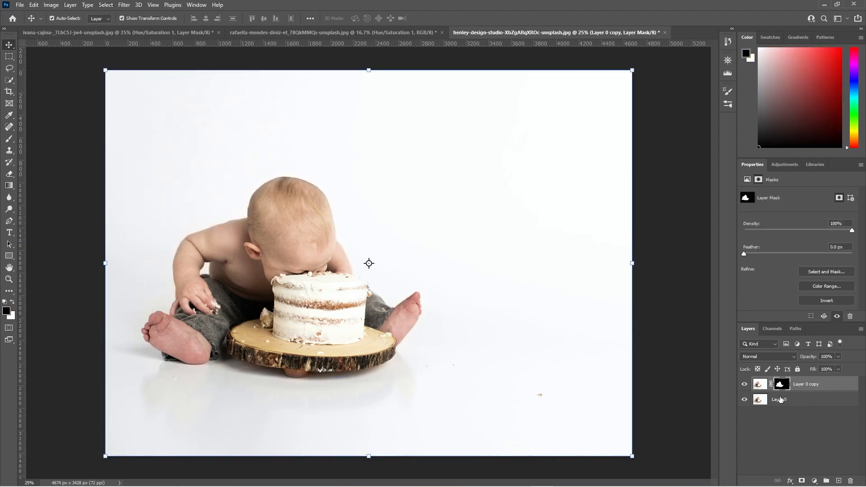
click(744, 403)
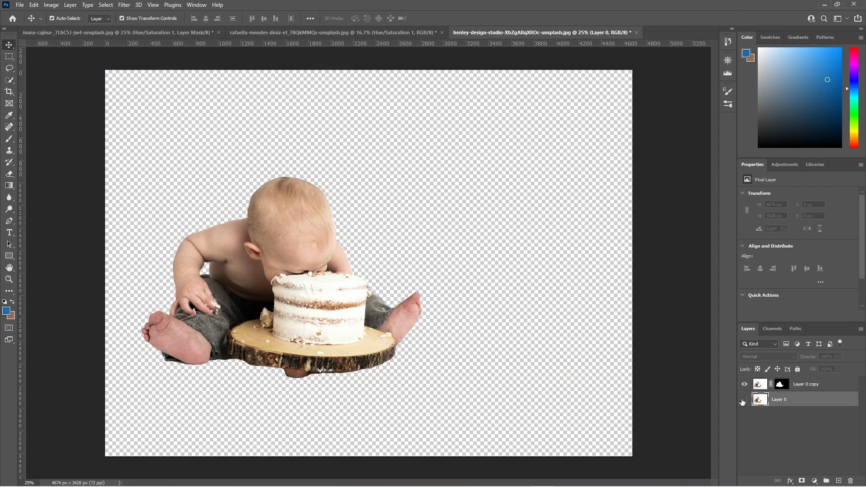
click(744, 400)
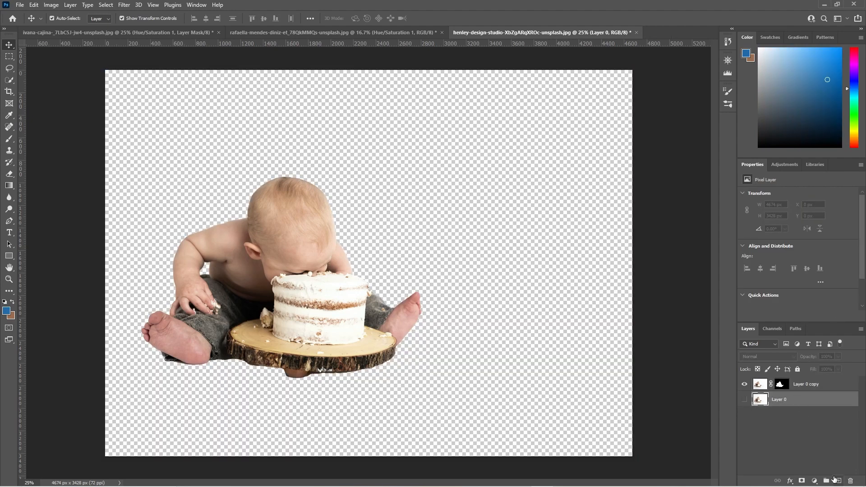
mouse_move(837, 480)
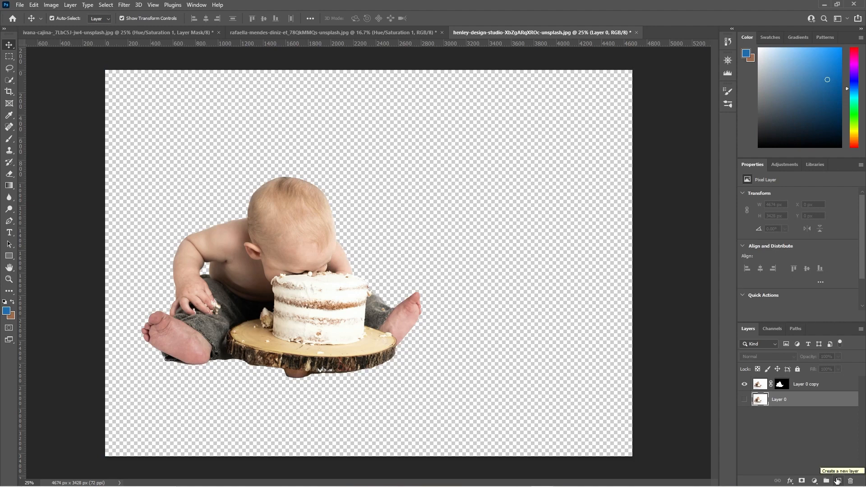
Step: Create a new empty Layer 1 beneath the baby cutout for the blue gradient fill
click(838, 480)
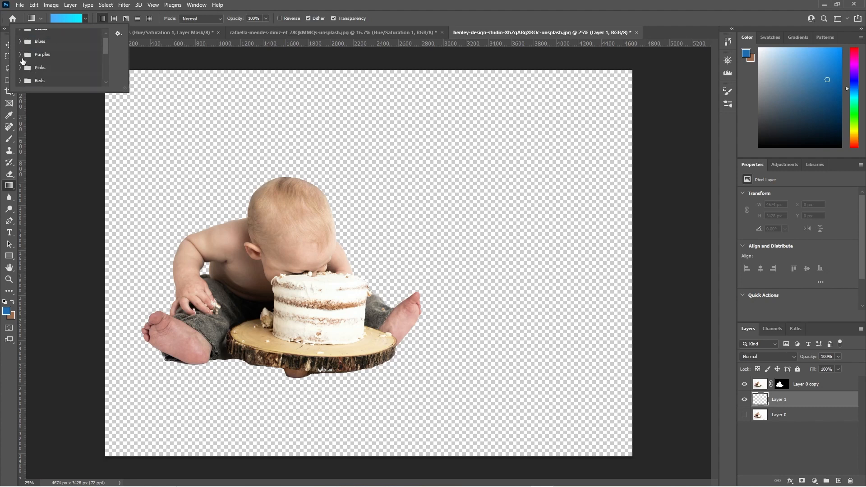
scroll(down, 3)
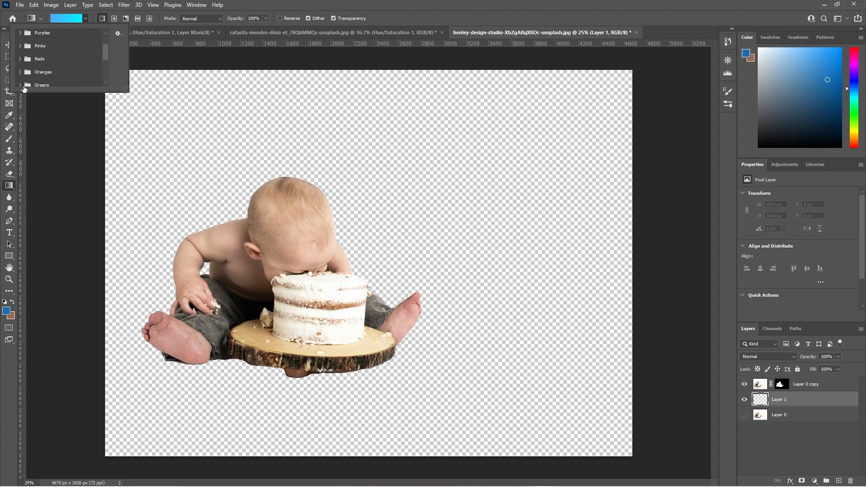
scroll(up, 3)
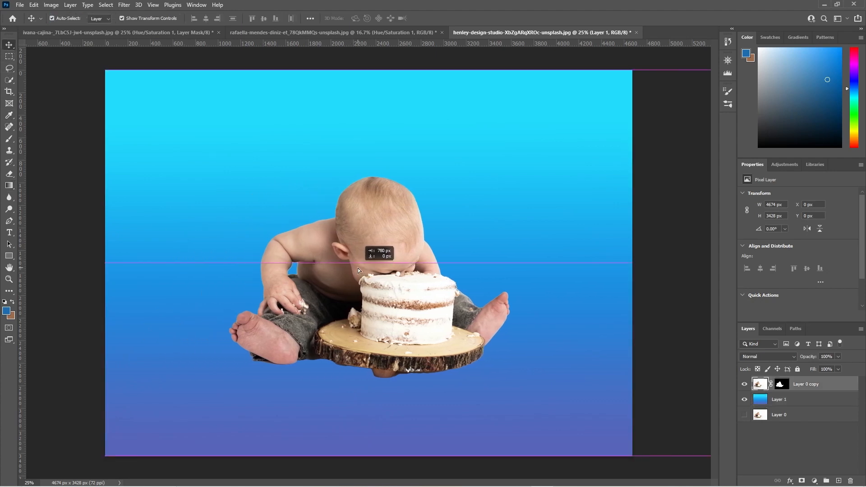
Step: Compare the baby's blue gradient with the original, restore it, then review the woman's and man's finished photos
click(744, 384)
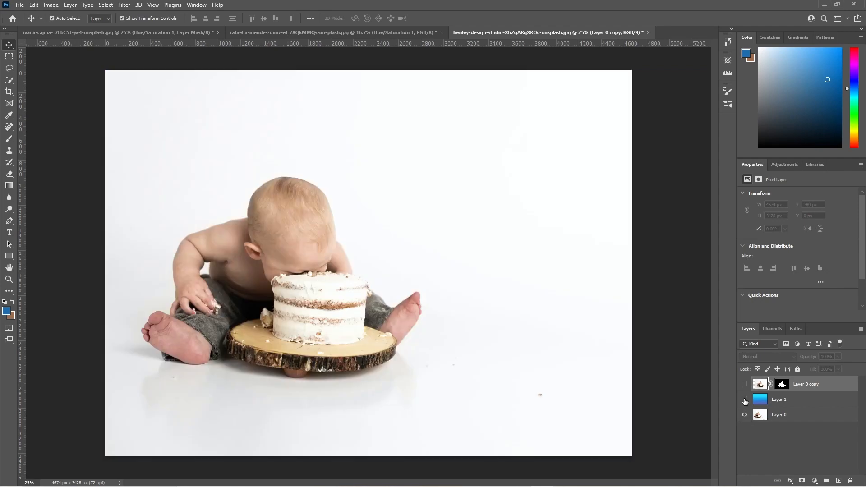
click(745, 385)
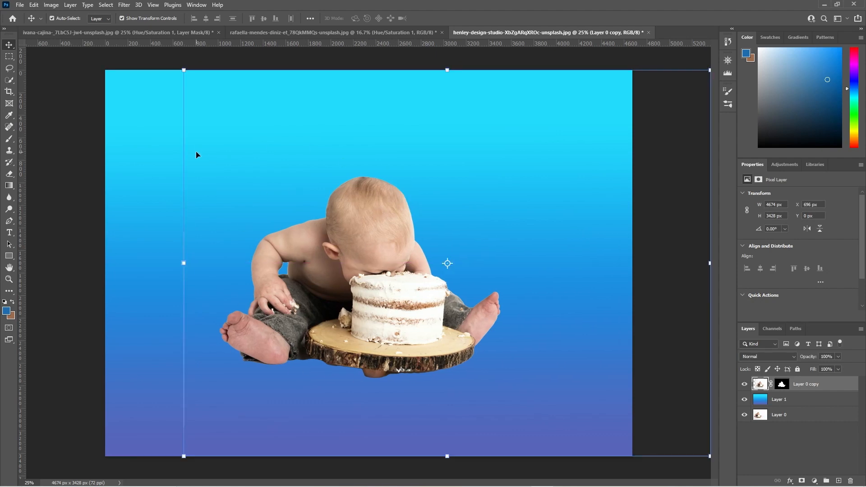
click(331, 32)
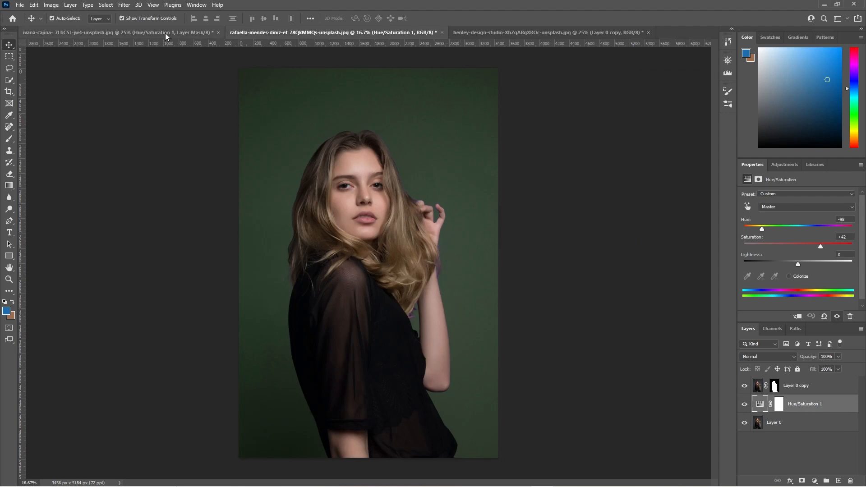
click(110, 33)
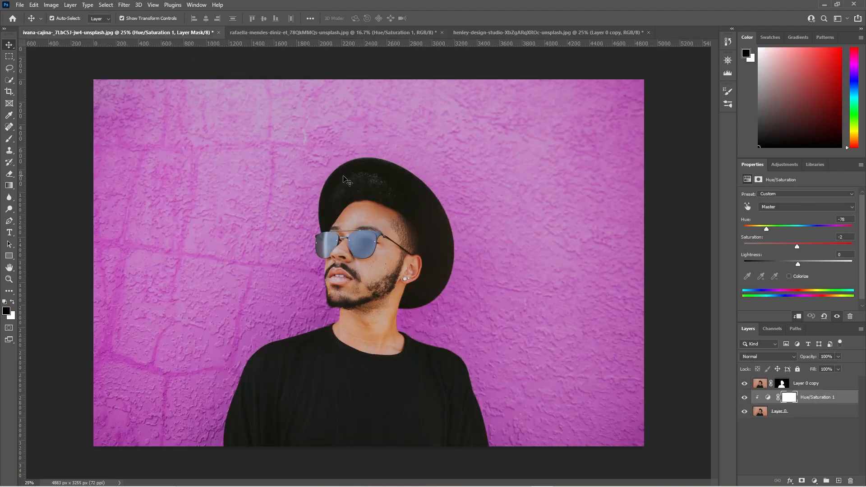